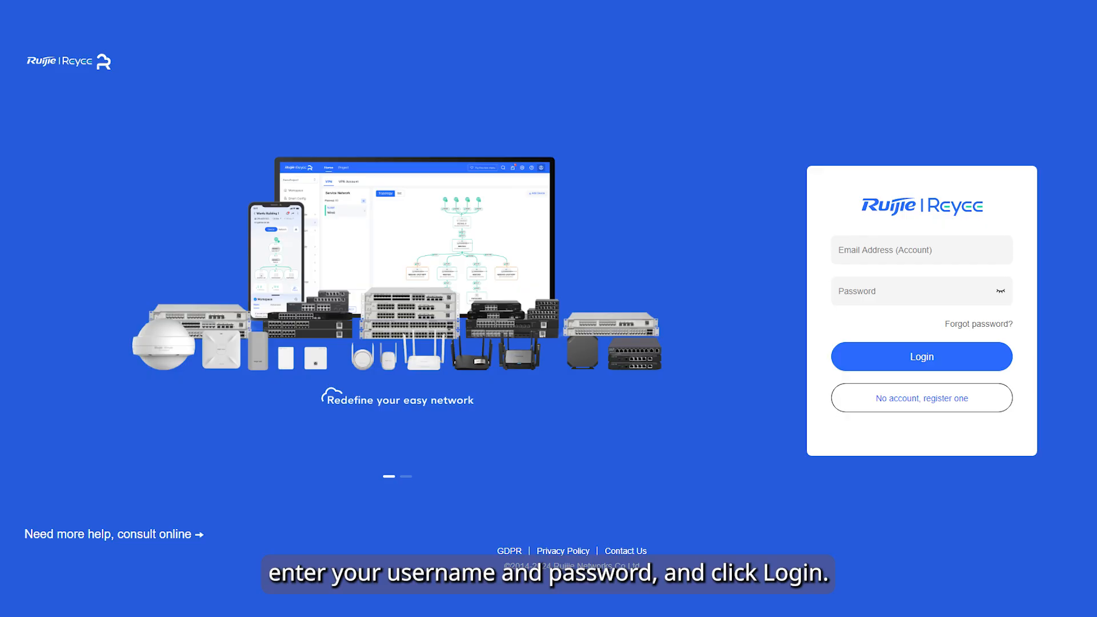
Step: Sign in and open the RSE SMB remote-LAB project's gateway VPN configuration page
{"action": "left_click", "coordinate": [921, 356]}
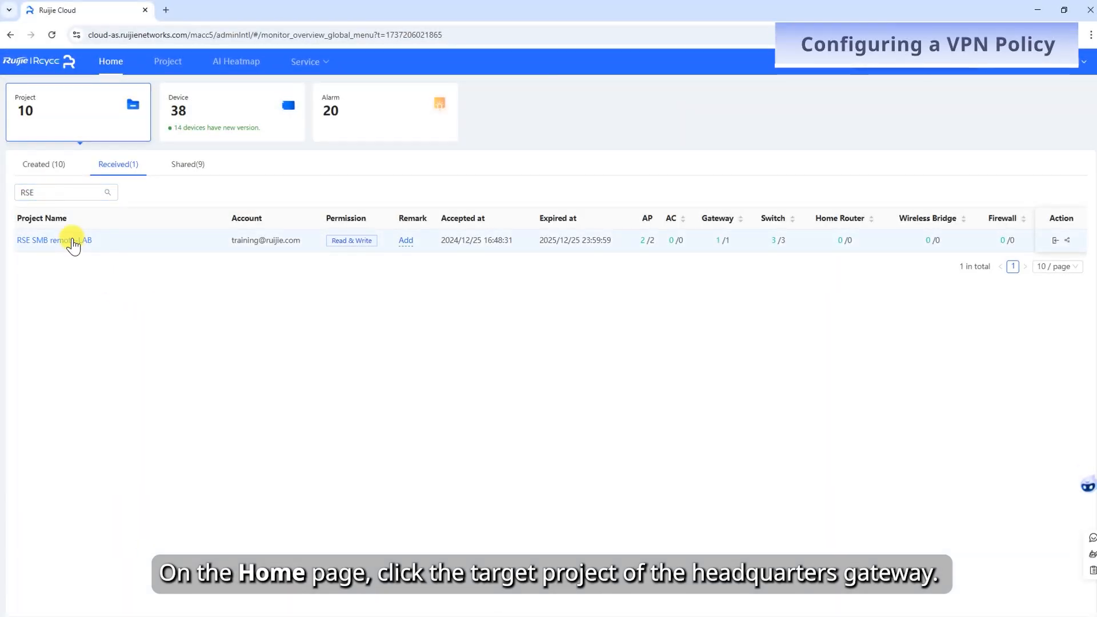
{"action": "left_click", "coordinate": [56, 240]}
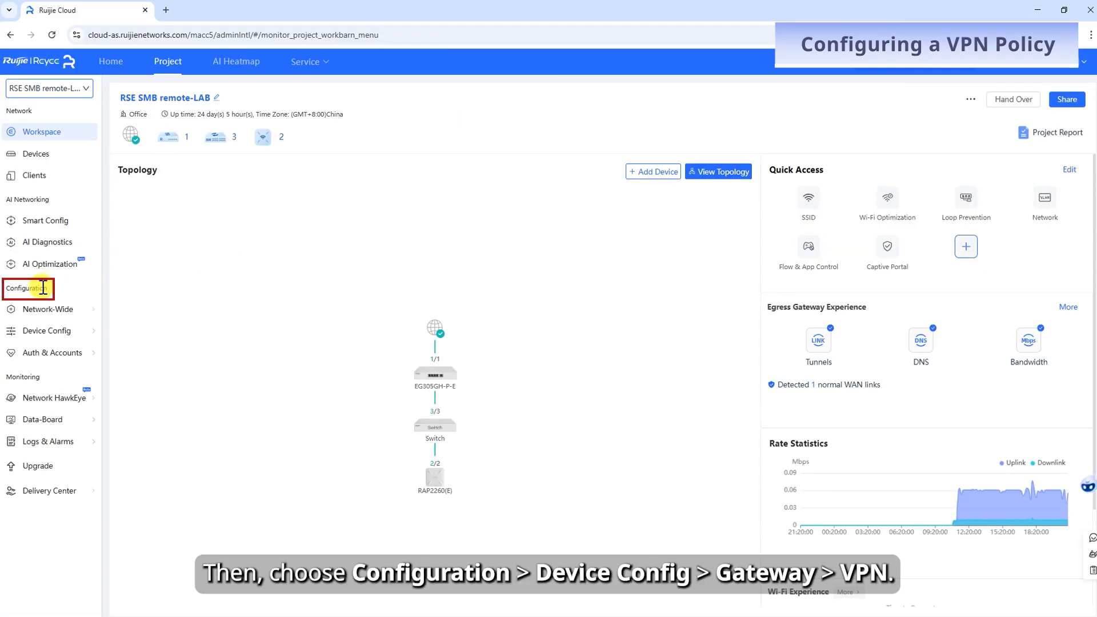
{"action": "left_click", "coordinate": [47, 331]}
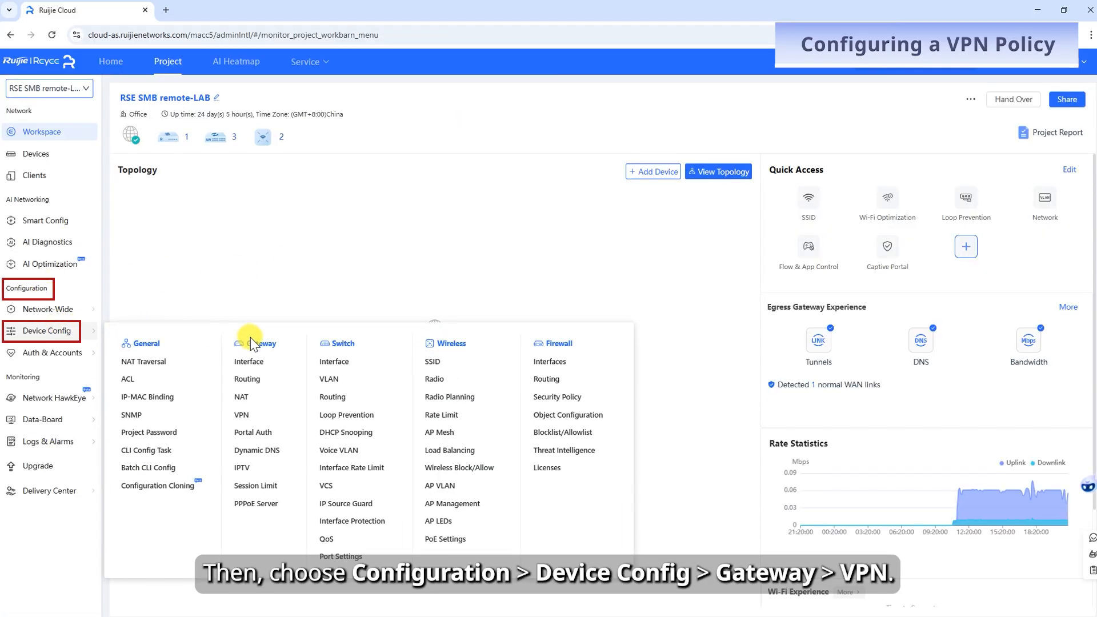
{"action": "left_click", "coordinate": [241, 414]}
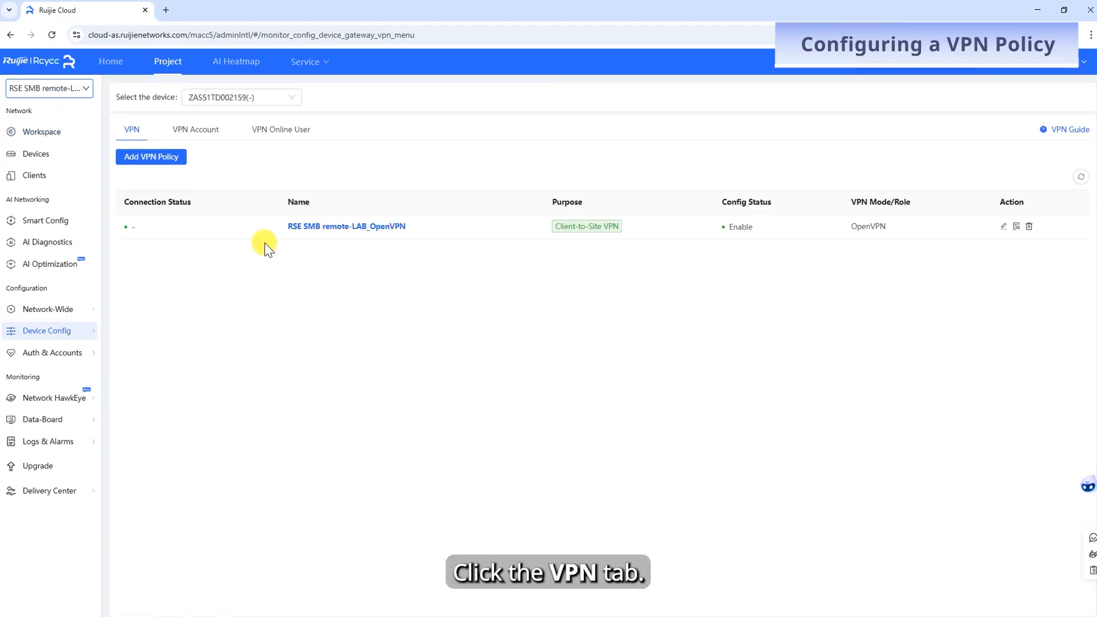
Step: Add a new VPN policy named 'RSE SMB remote-LAB_ipsec' with Status enabled
{"action": "left_click", "coordinate": [150, 157]}
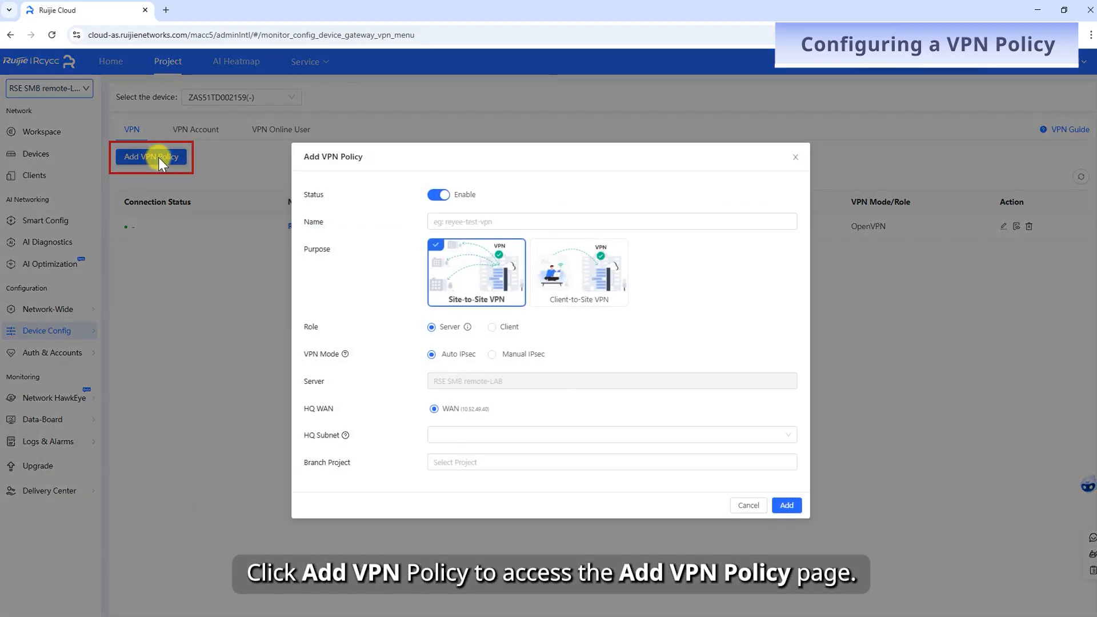
{"action": "type", "text": "RSE SMB remote-LAB_ipsec"}
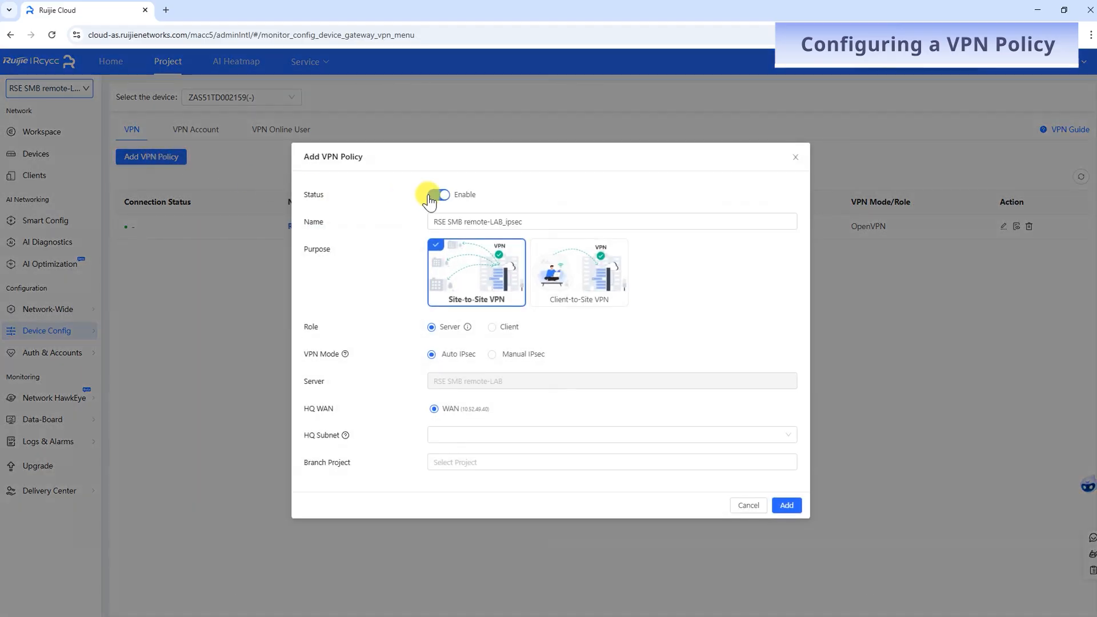
{"action": "left_click", "coordinate": [442, 195]}
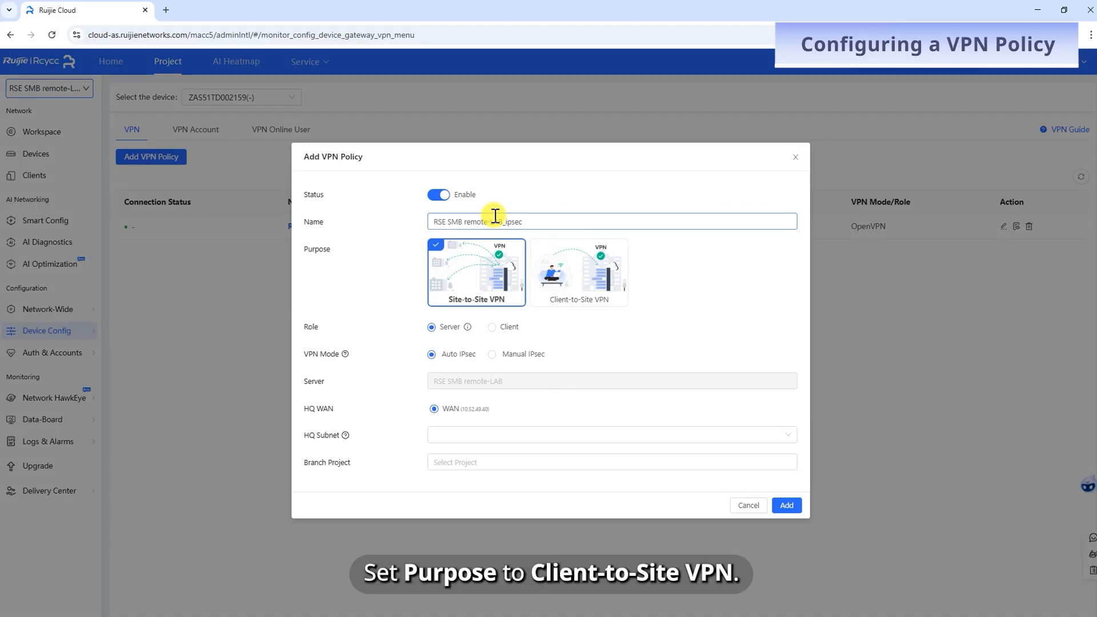
{"action": "left_click", "coordinate": [579, 273]}
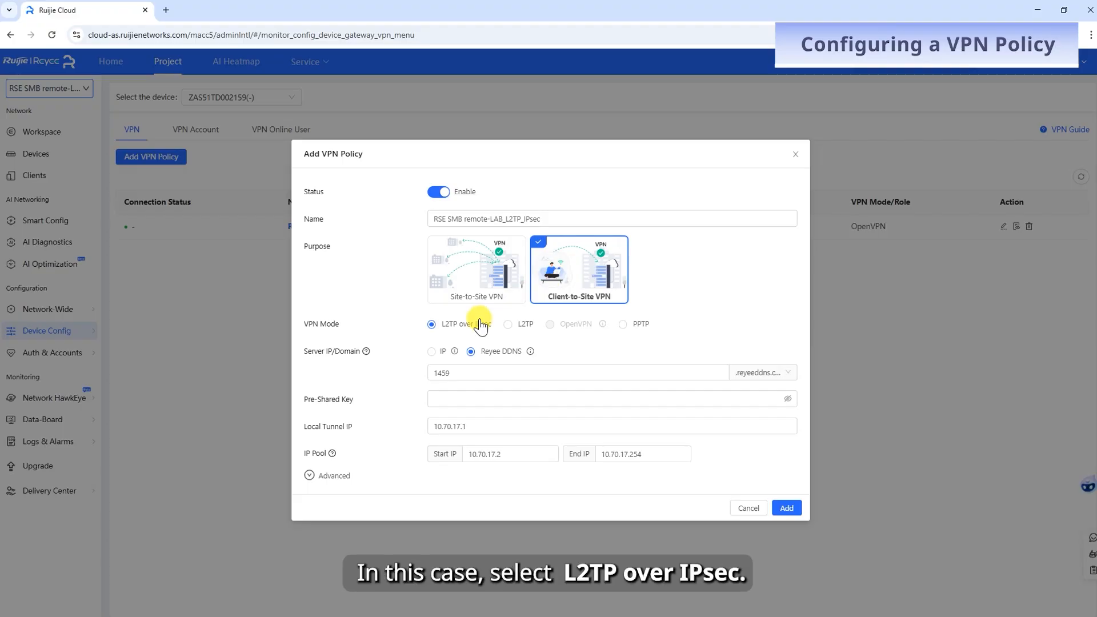
Step: Submit the L2TP over IPsec client-to-site policy with a pre-shared key and confirm creation
{"action": "left_click", "coordinate": [431, 324]}
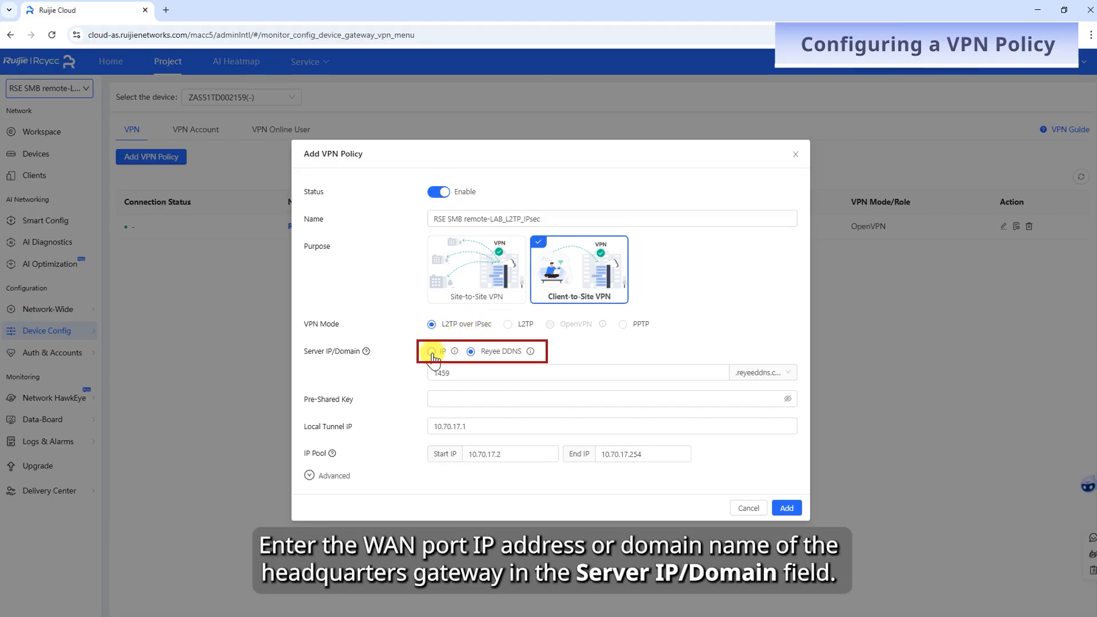
{"action": "left_click", "coordinate": [431, 351]}
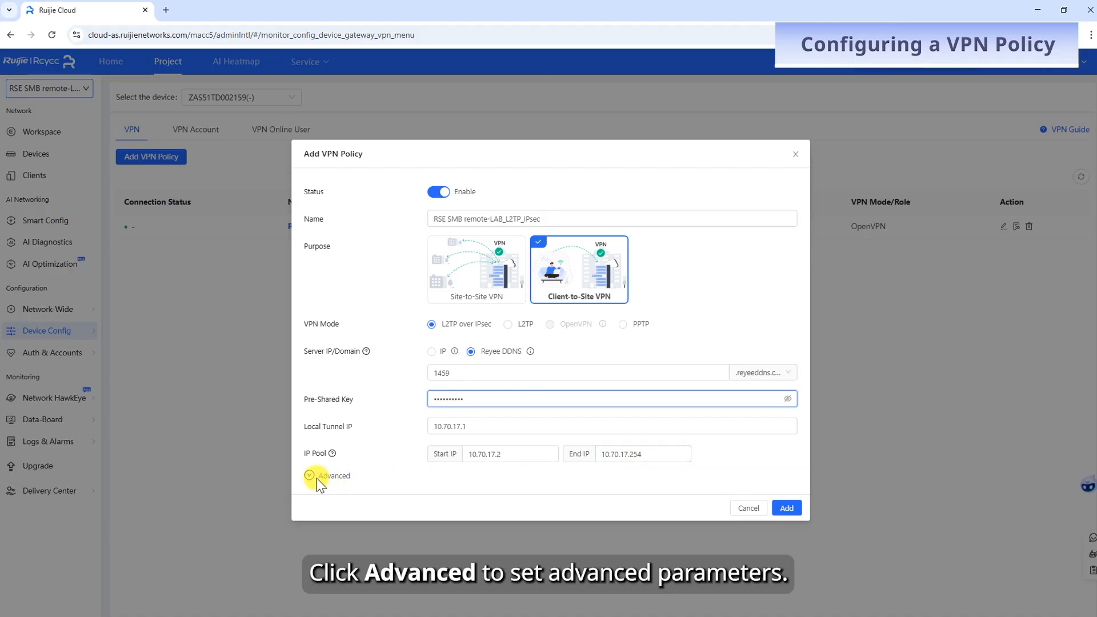
{"action": "left_click", "coordinate": [317, 476]}
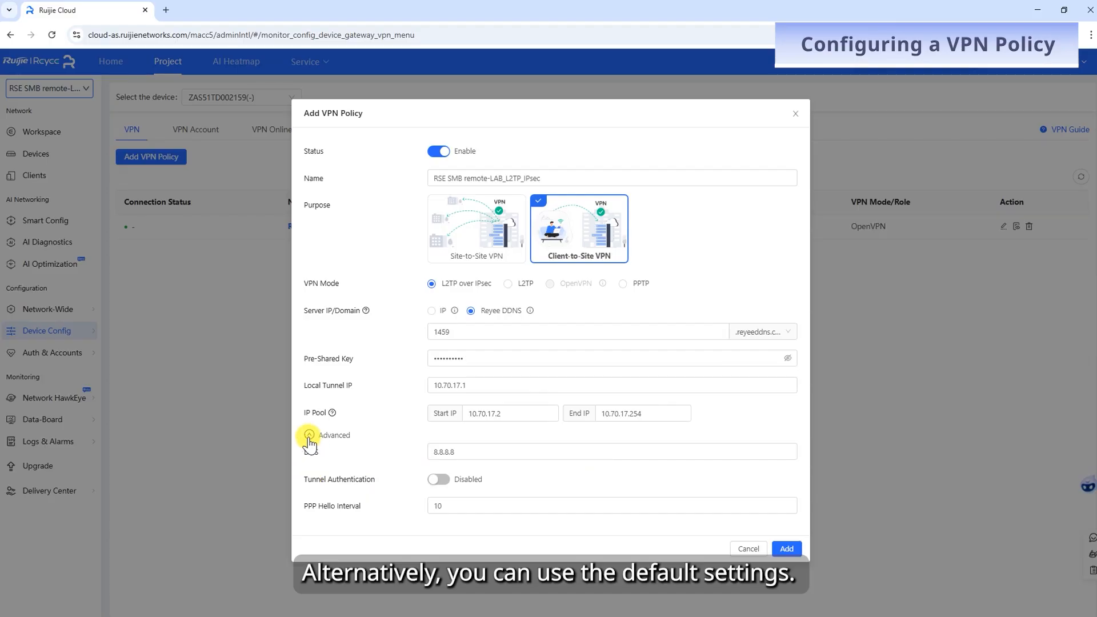
{"action": "left_click", "coordinate": [308, 435]}
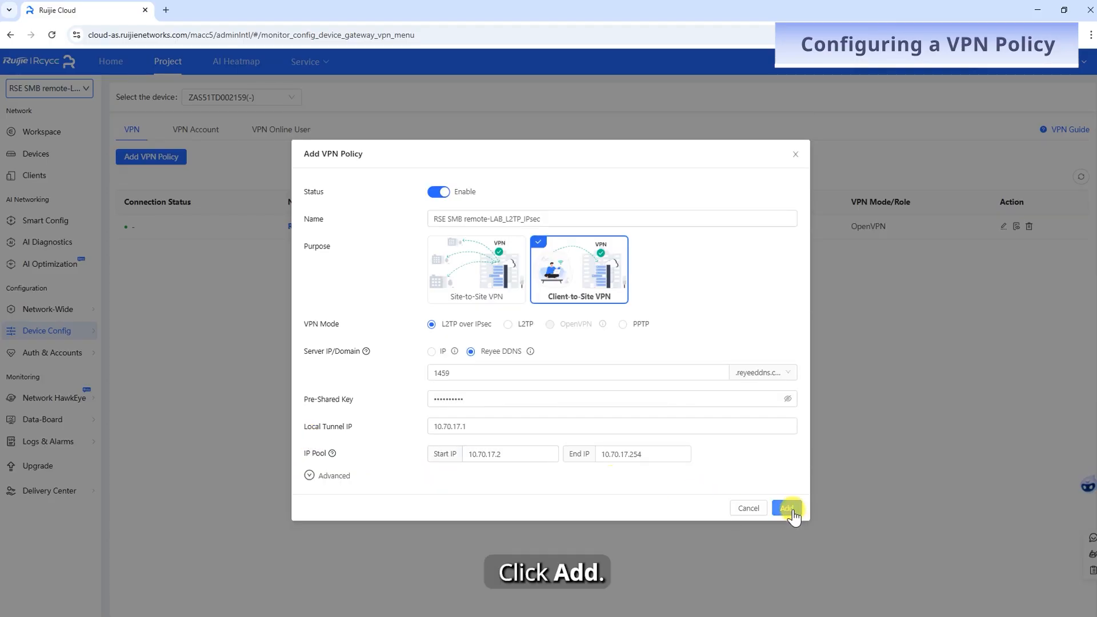
{"action": "left_click", "coordinate": [787, 507]}
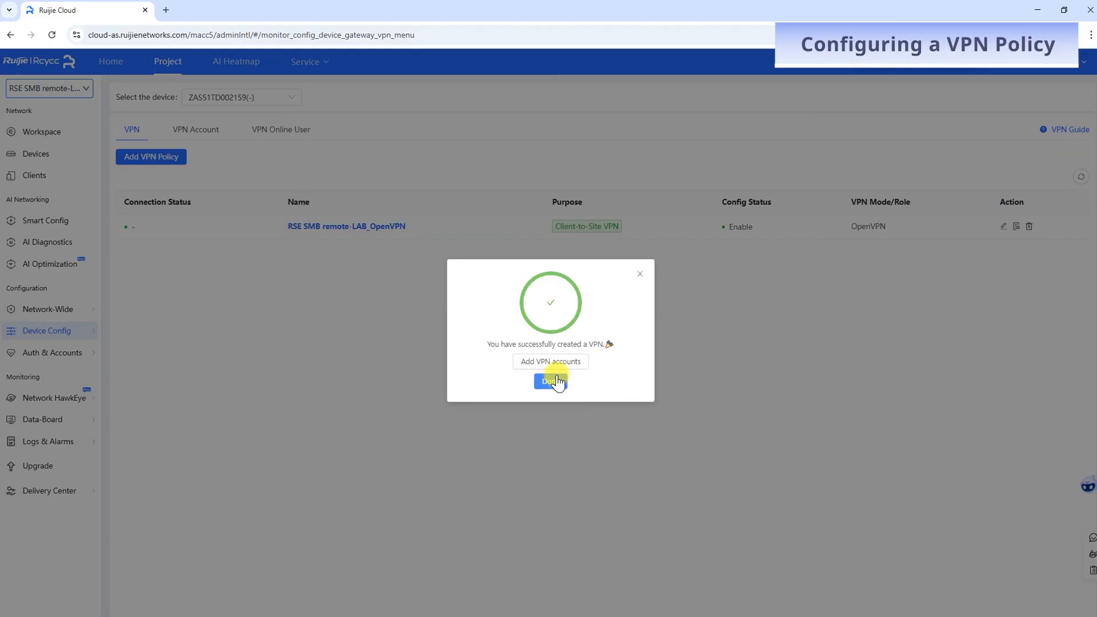
{"action": "left_click", "coordinate": [550, 381]}
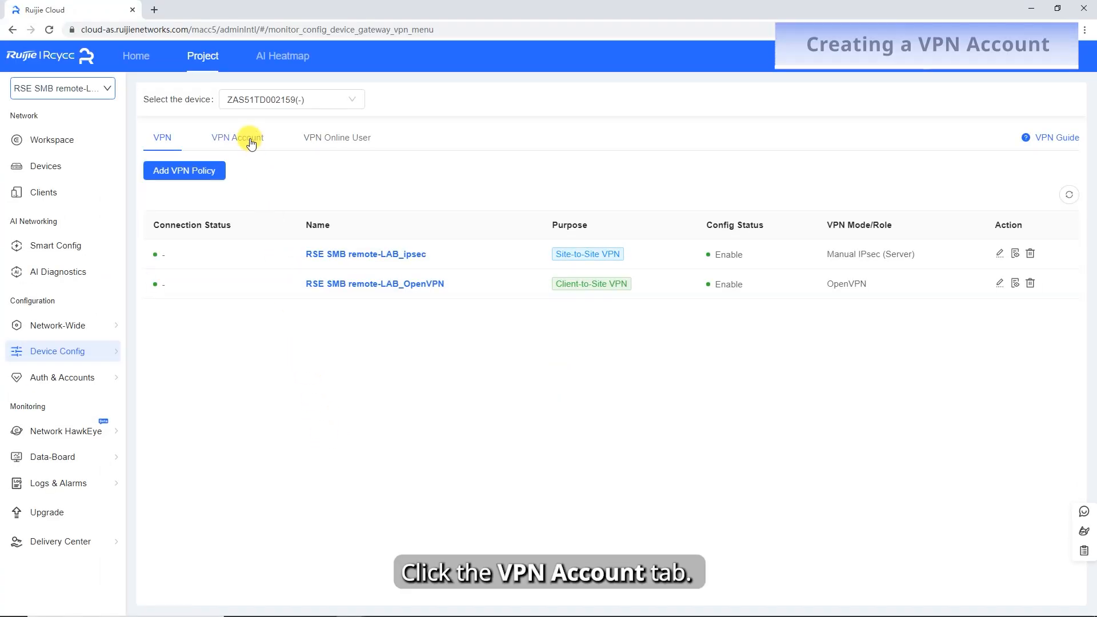
{"action": "left_click", "coordinate": [237, 137]}
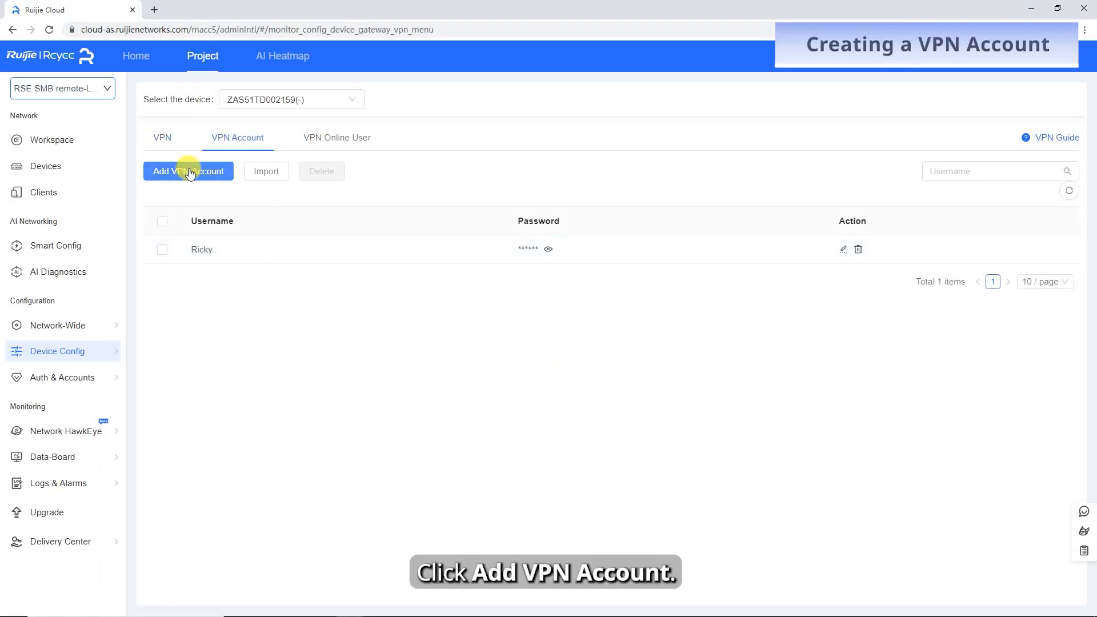
{"action": "left_click", "coordinate": [188, 171]}
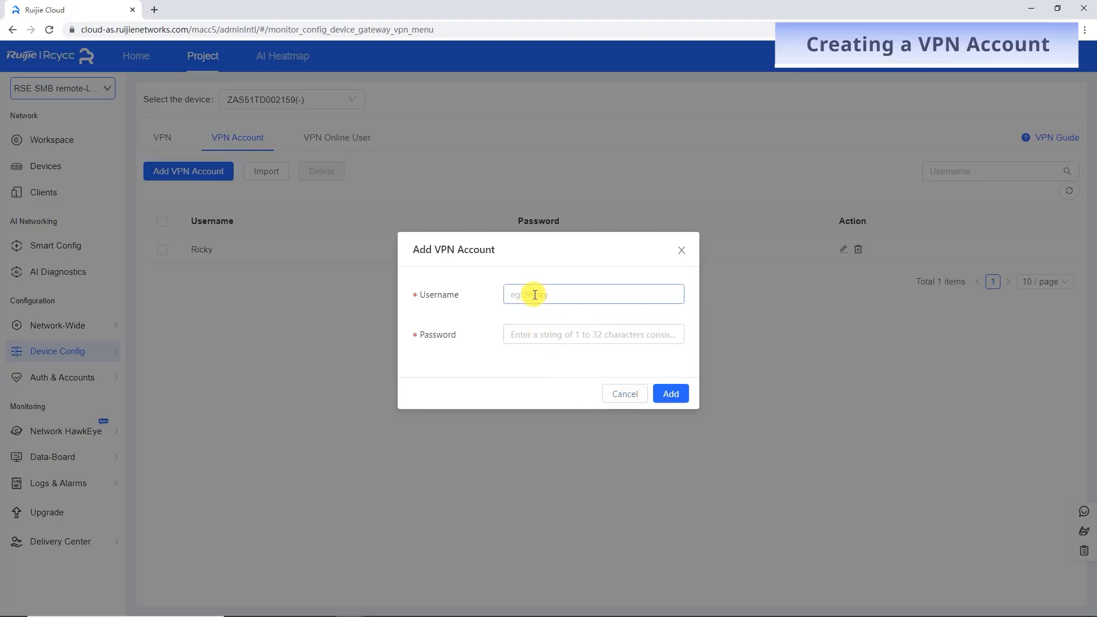
{"action": "left_click", "coordinate": [593, 294]}
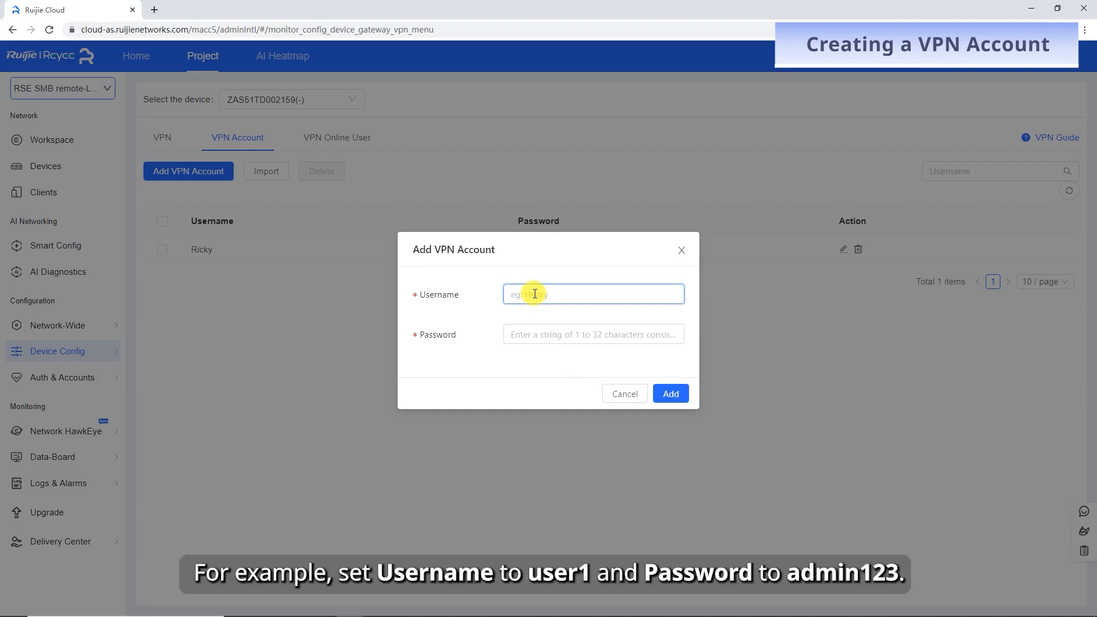
{"action": "type", "text": "user1"}
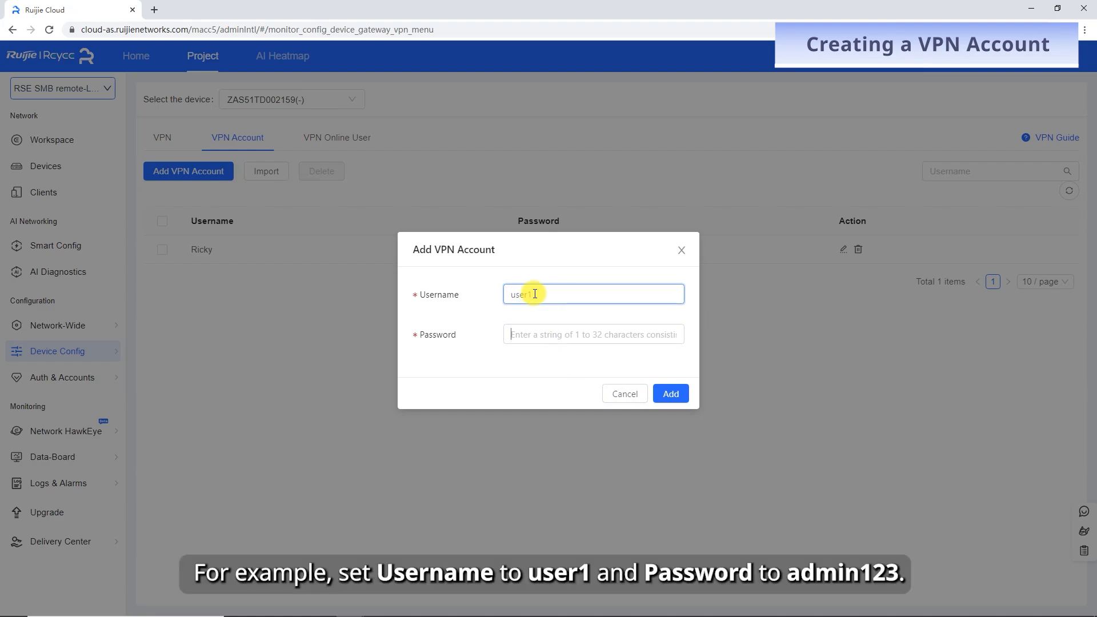
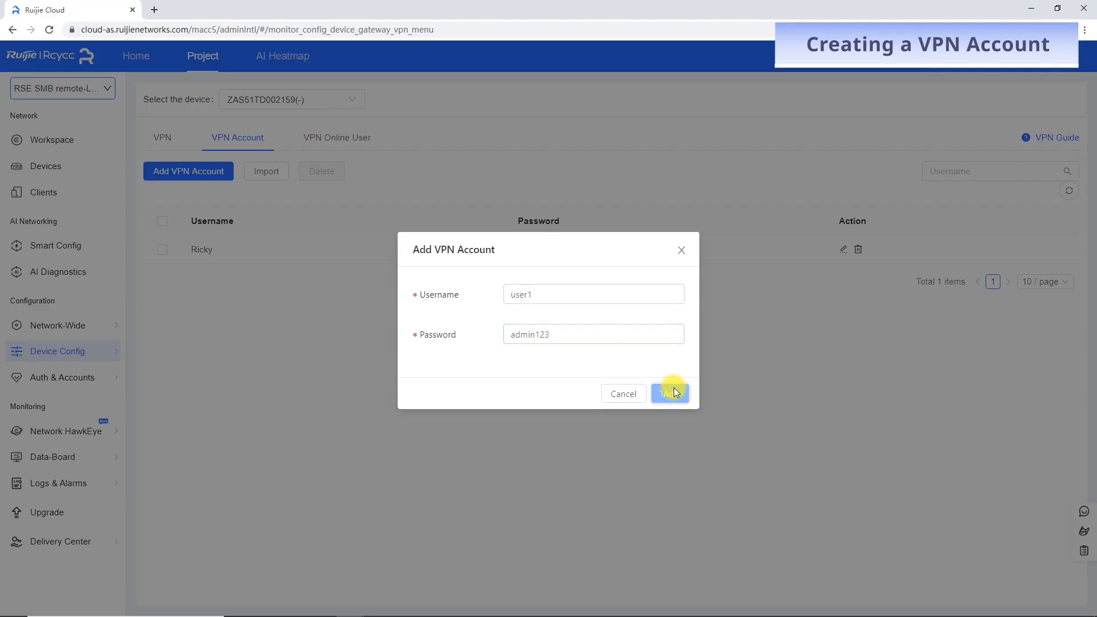
{"action": "left_click", "coordinate": [670, 393]}
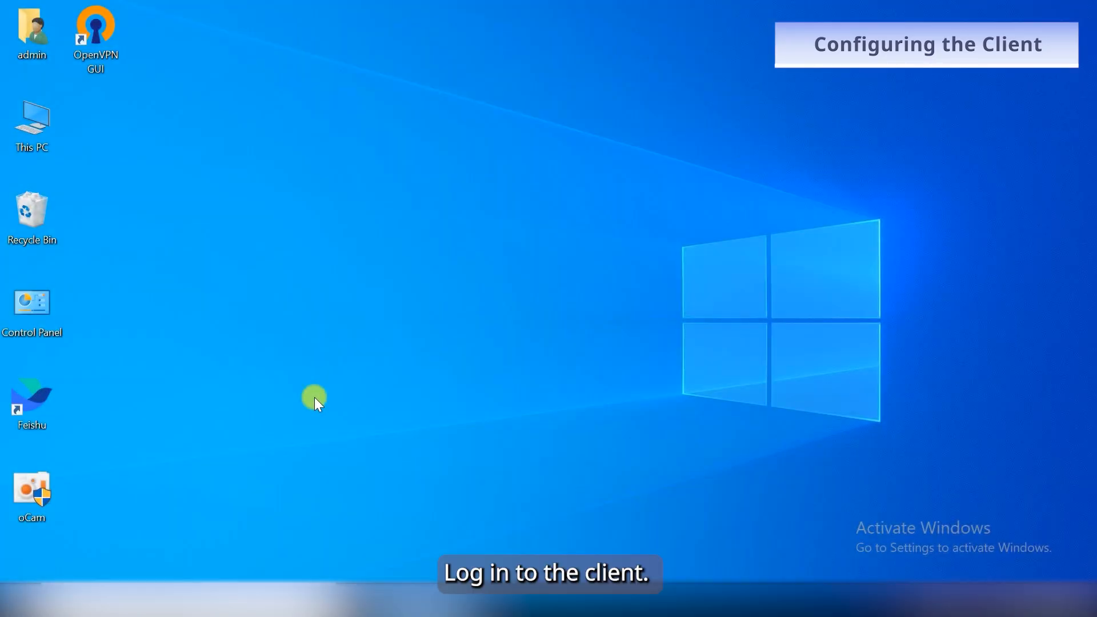
Step: From Control Panel's Network and Sharing Center, start setting up a new workplace connection
{"action": "double_click", "coordinate": [32, 302]}
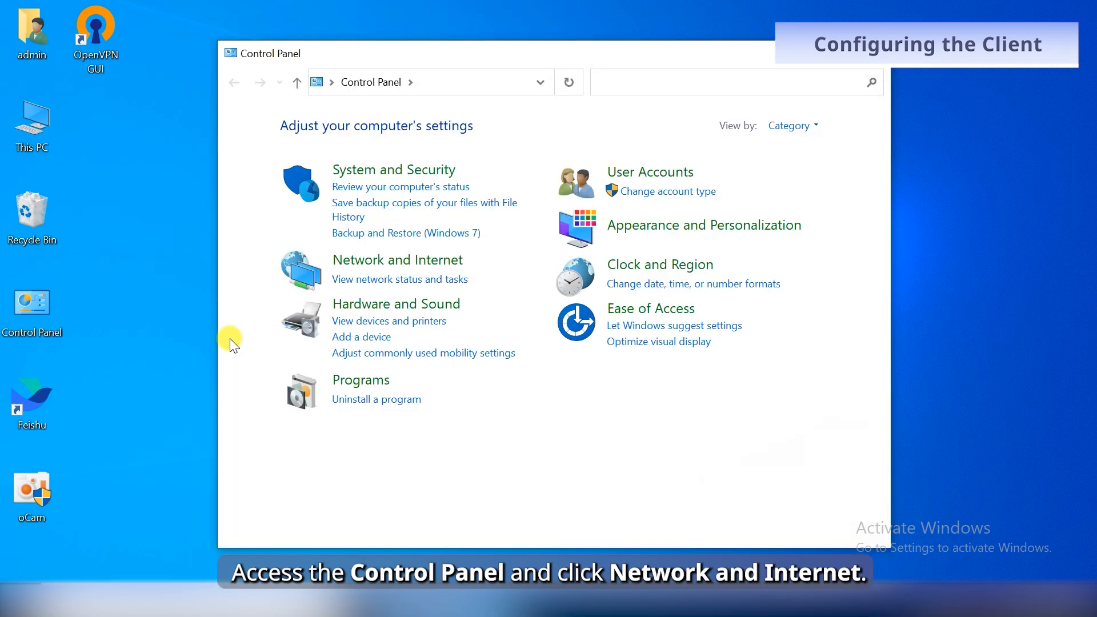
{"action": "left_click", "coordinate": [398, 260]}
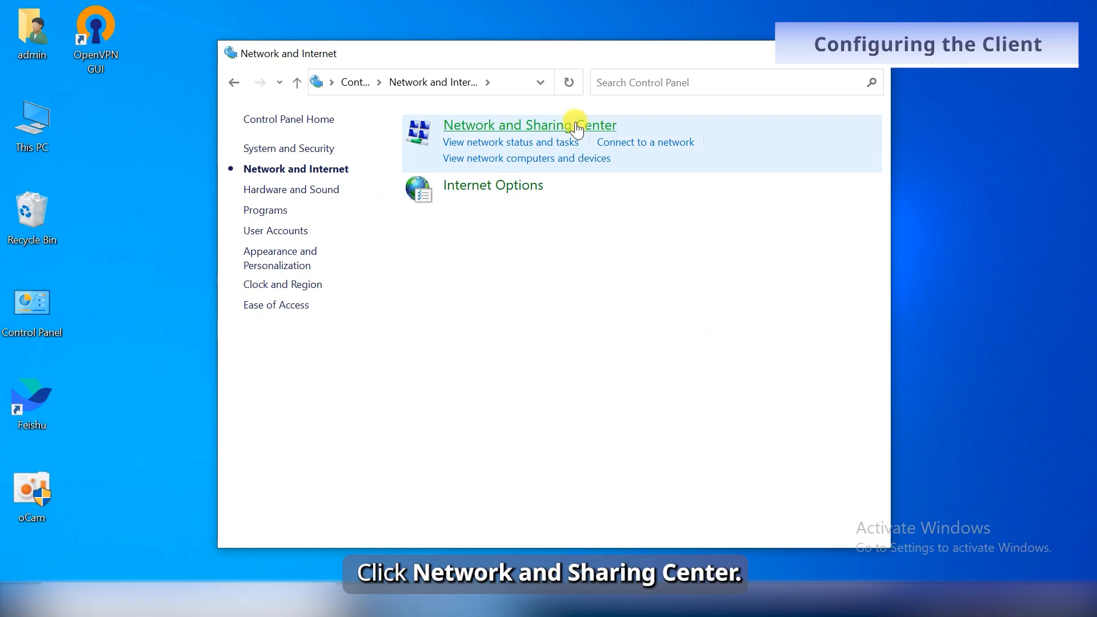
{"action": "left_click", "coordinate": [534, 125]}
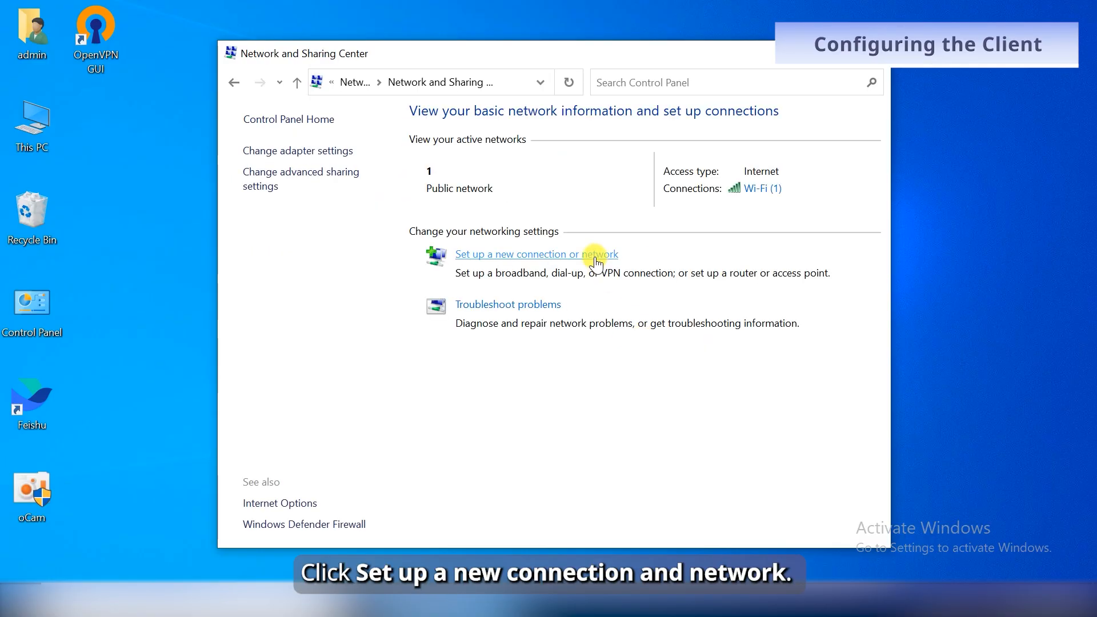
{"action": "left_click", "coordinate": [537, 255]}
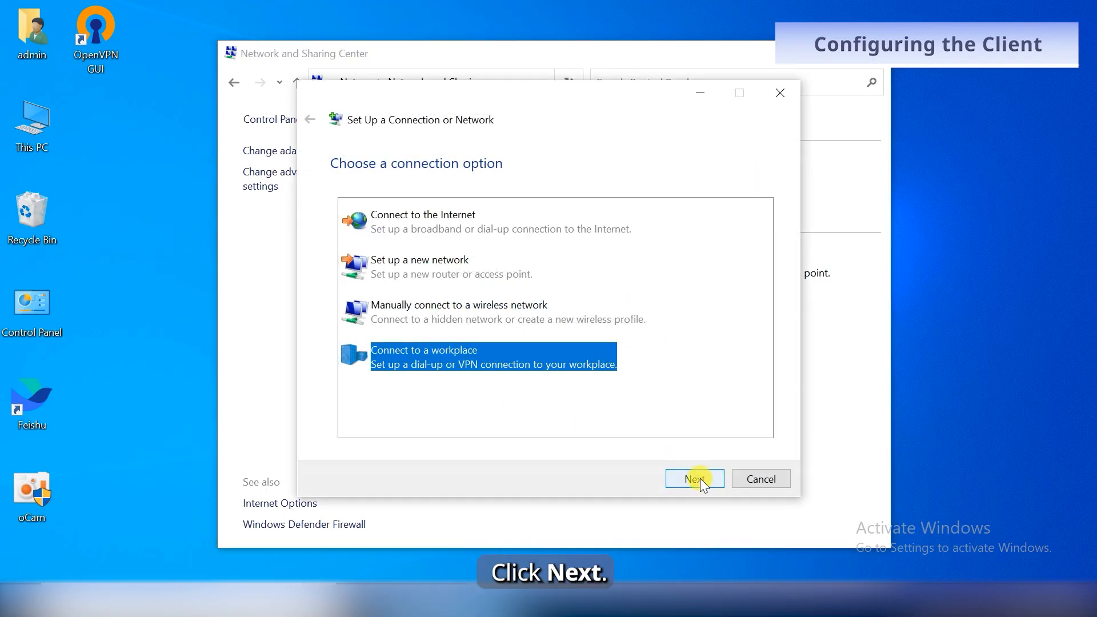
Step: Create an internet VPN connection to 10.52.49.40 named 'L2TP over IPSec Connection'
{"action": "left_click", "coordinate": [695, 478]}
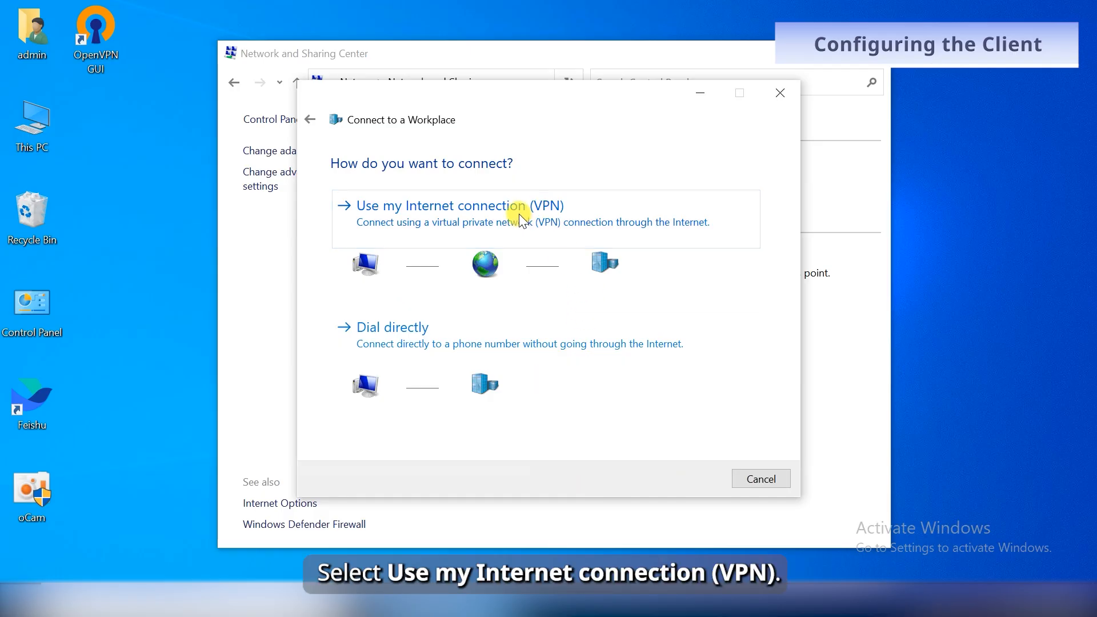
{"action": "left_click", "coordinate": [458, 206]}
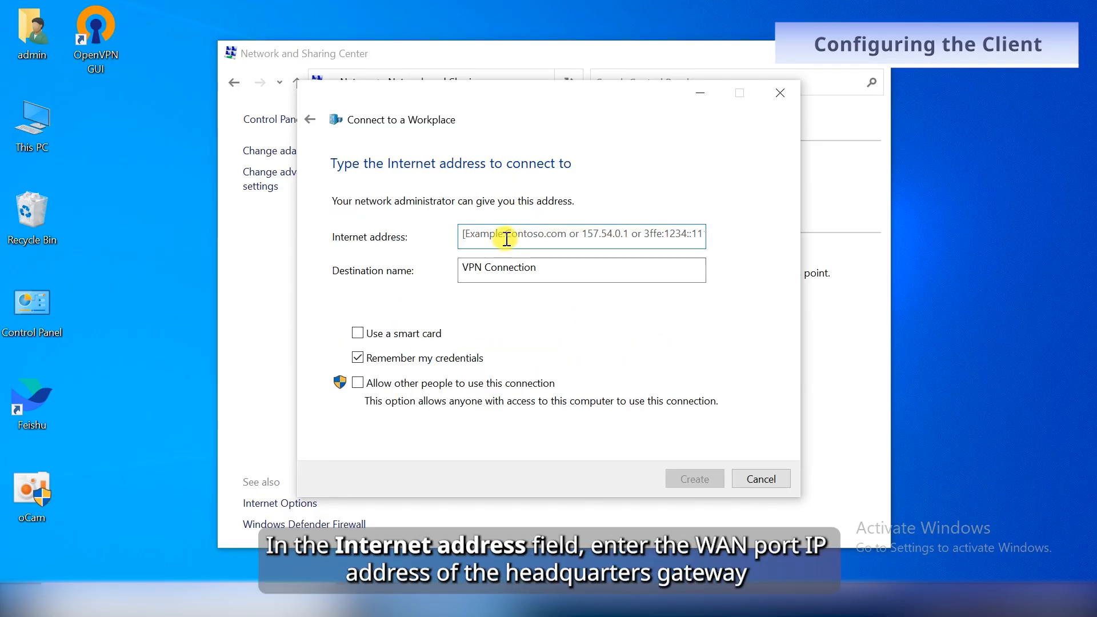
{"action": "type", "text": "10.52.49.40"}
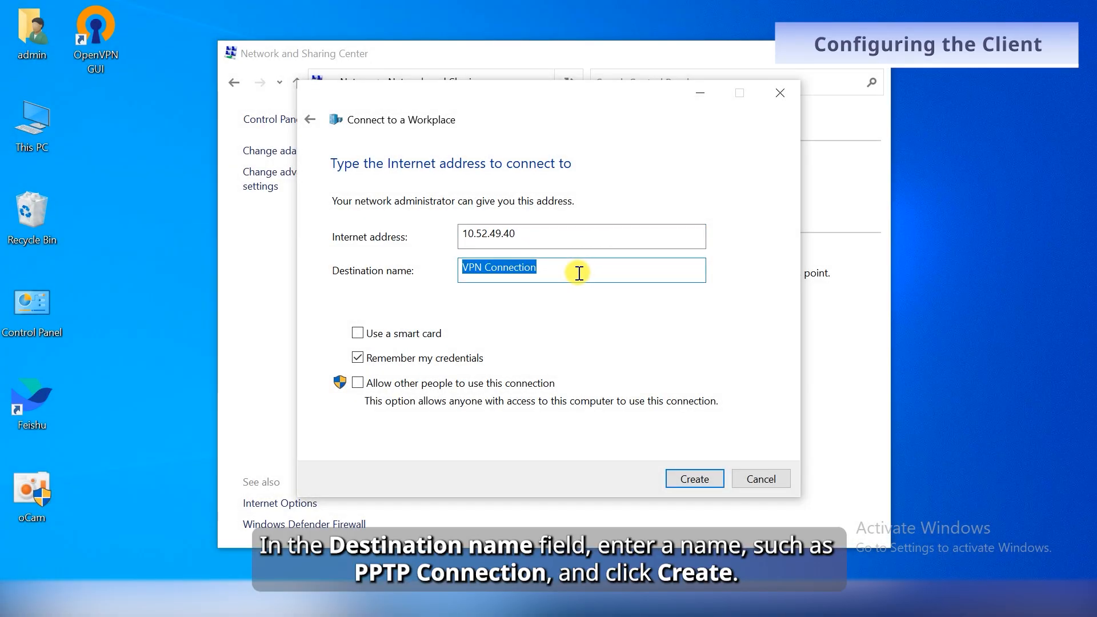
{"action": "key", "text": "Delete"}
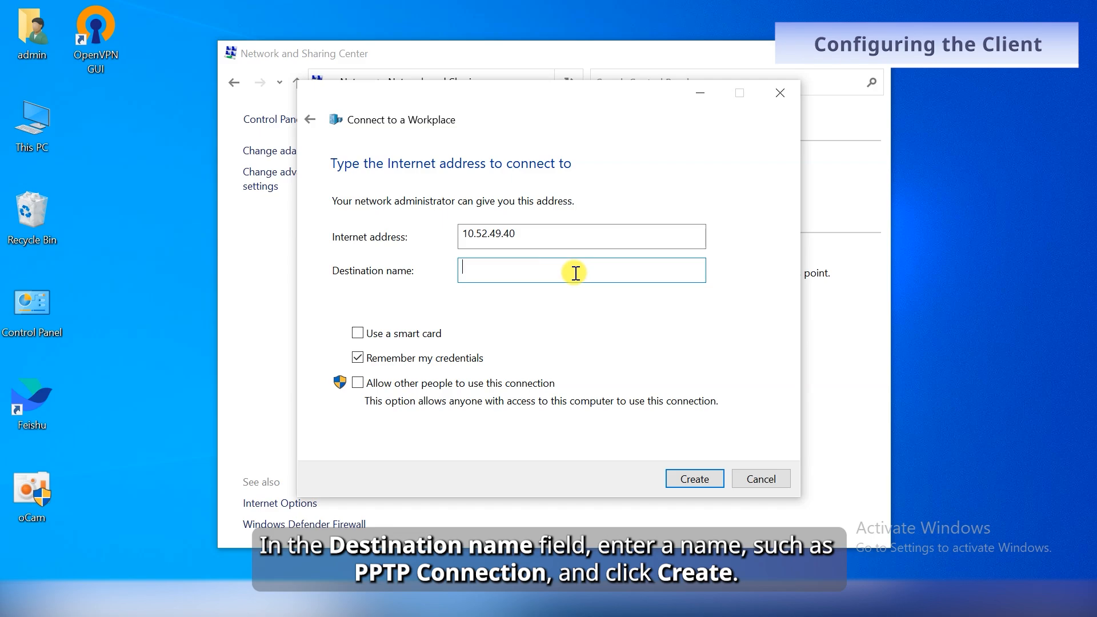
{"action": "type", "text": "L2TP over"}
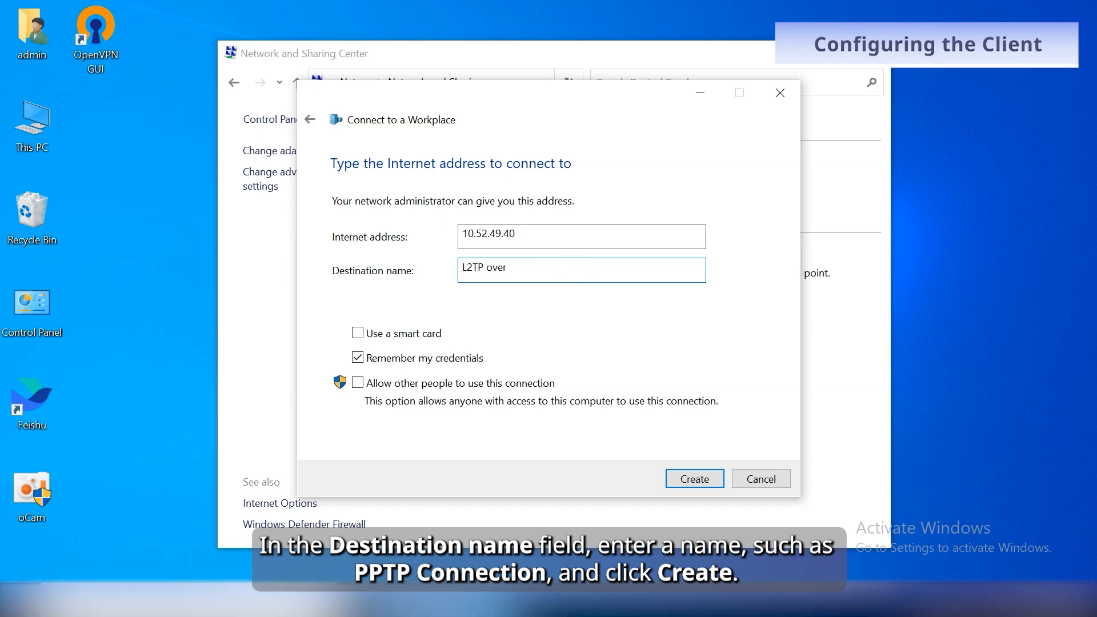
{"action": "type", "text": "IPSec Connection"}
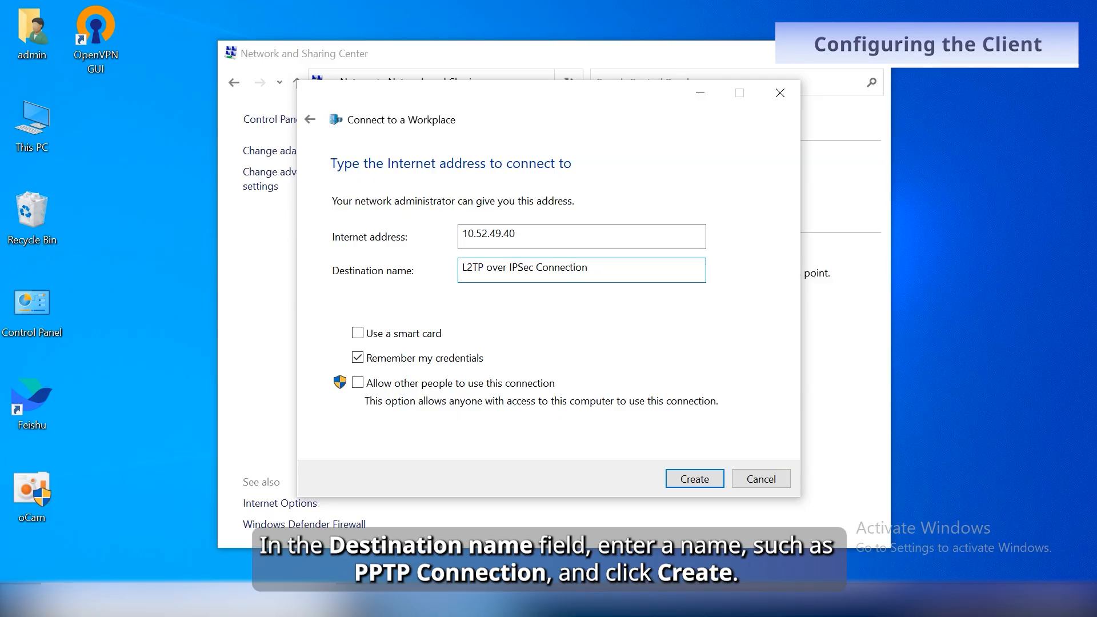
{"action": "left_click", "coordinate": [694, 479]}
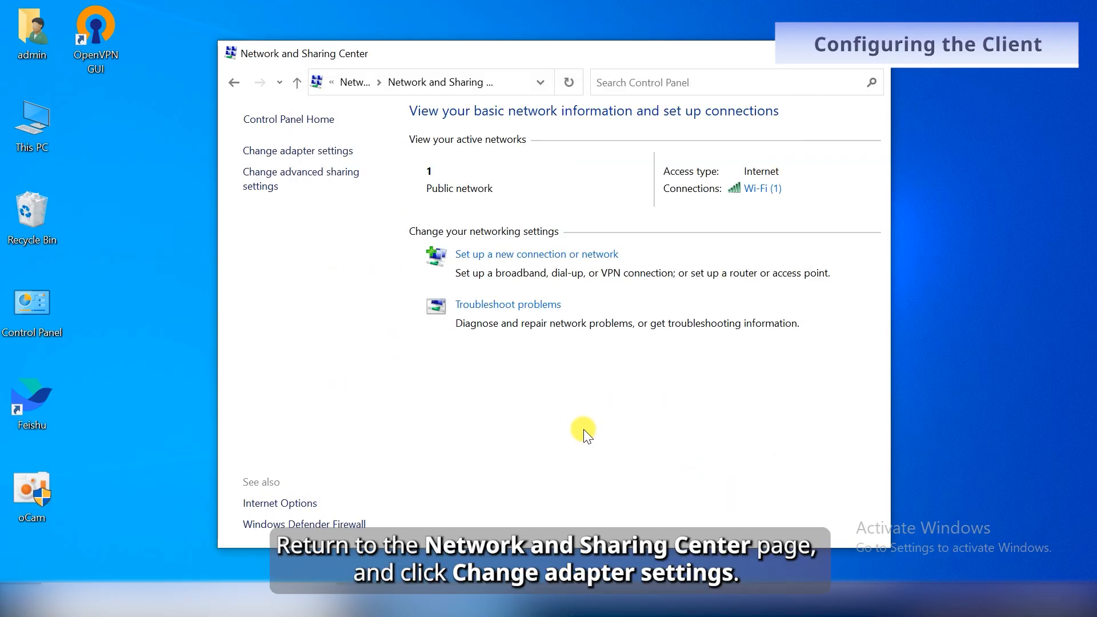
{"action": "mouse_move", "coordinate": [340, 314]}
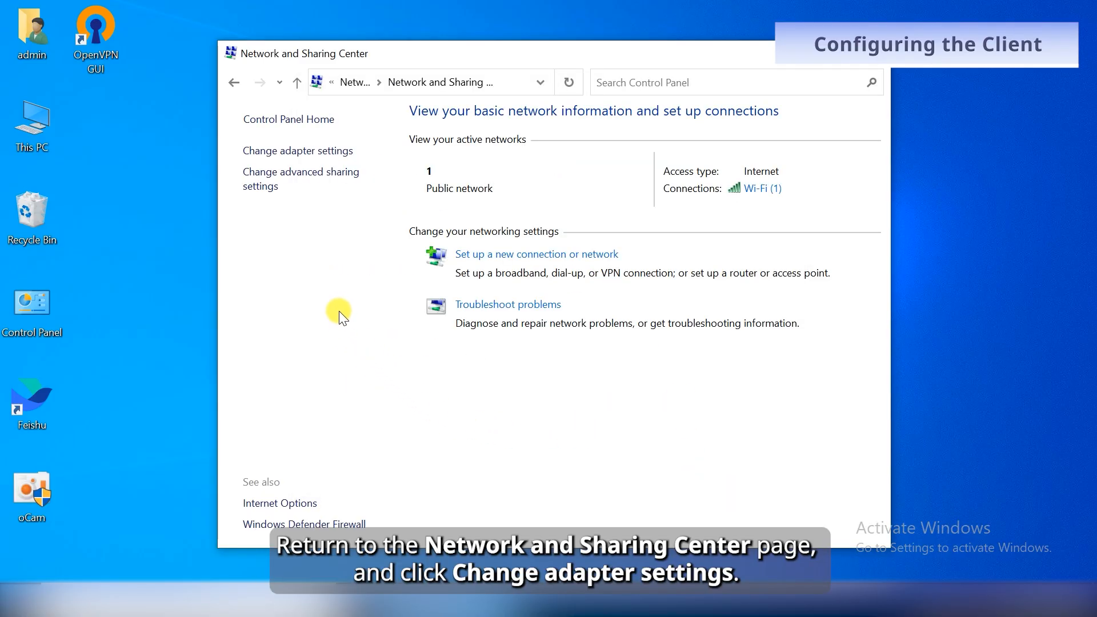
Step: Set the connection's Security tab Type of VPN to L2TP/IPsec in its adapter properties
{"action": "left_click", "coordinate": [298, 151]}
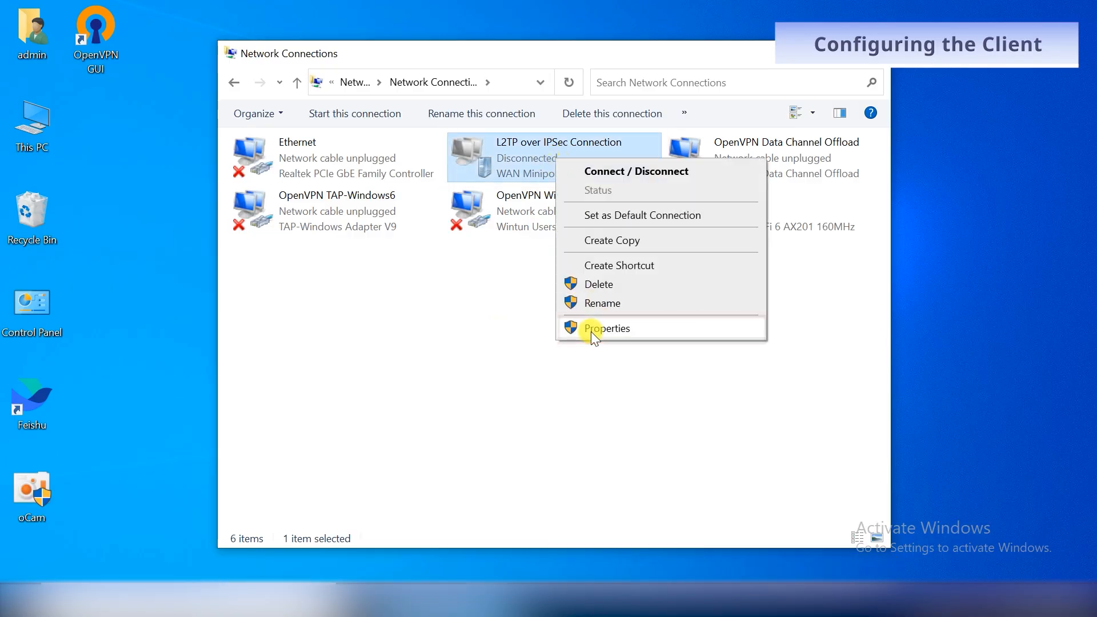
{"action": "left_click", "coordinate": [606, 328]}
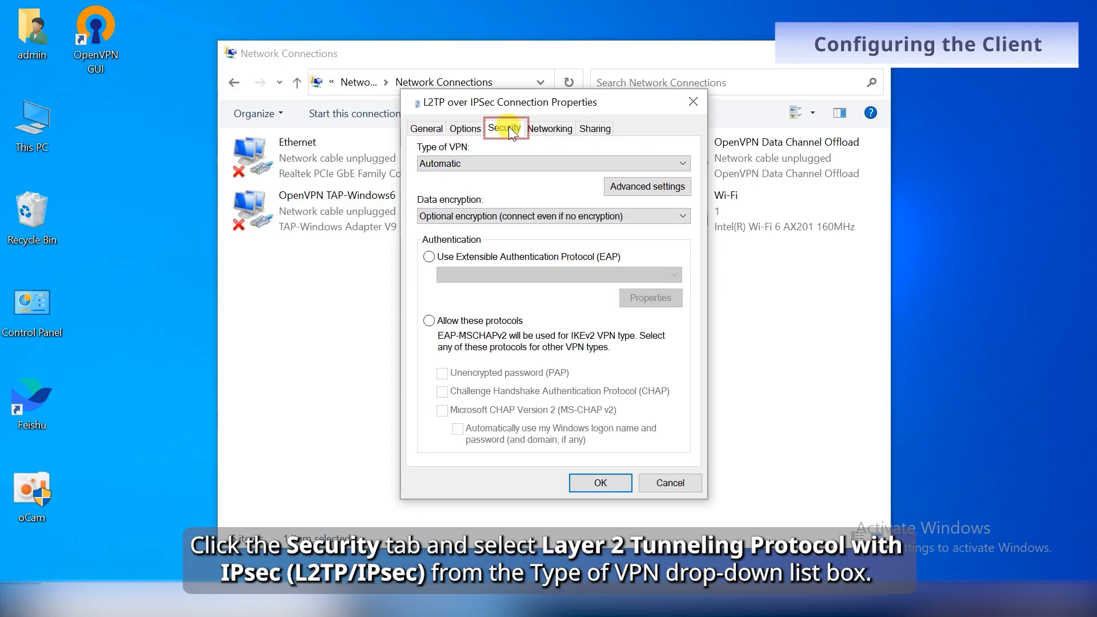
{"action": "left_click", "coordinate": [553, 164]}
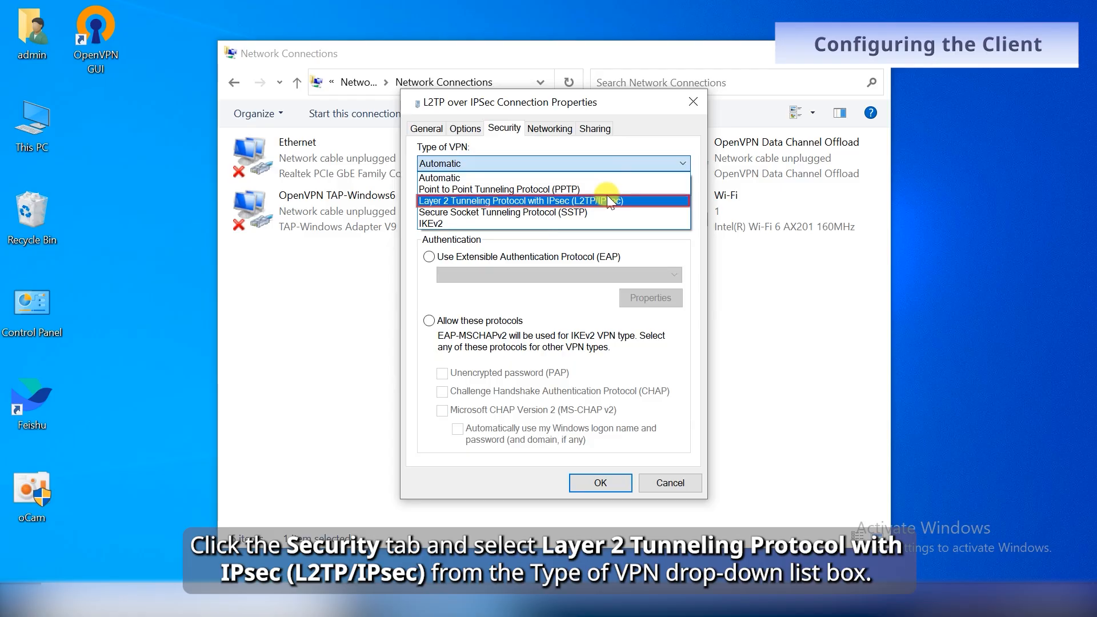
{"action": "left_click", "coordinate": [553, 200]}
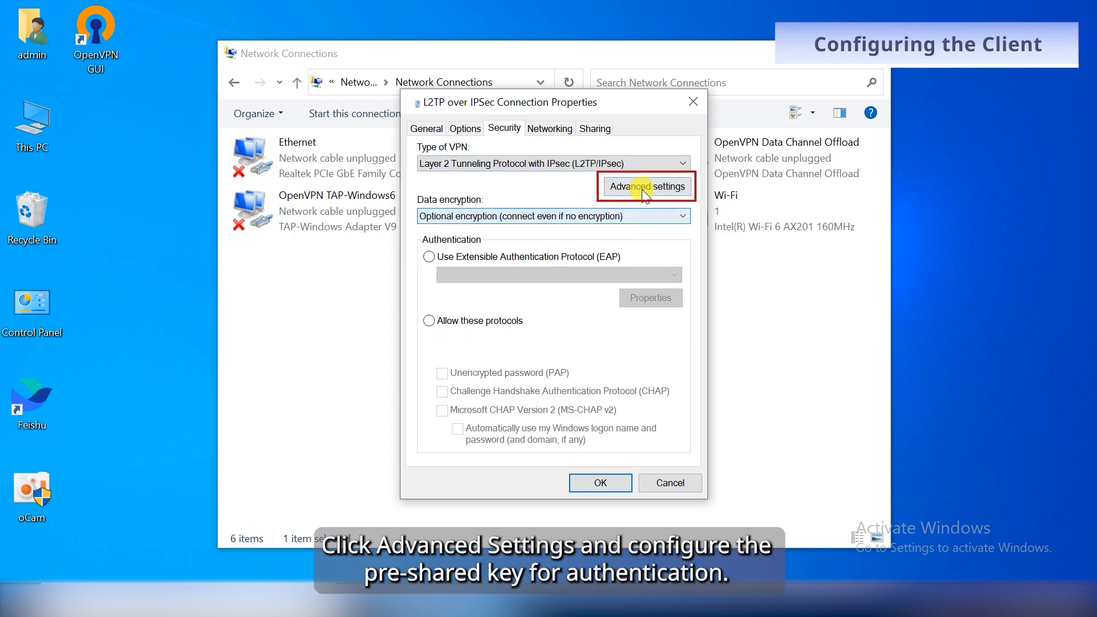
{"action": "left_click", "coordinate": [647, 187]}
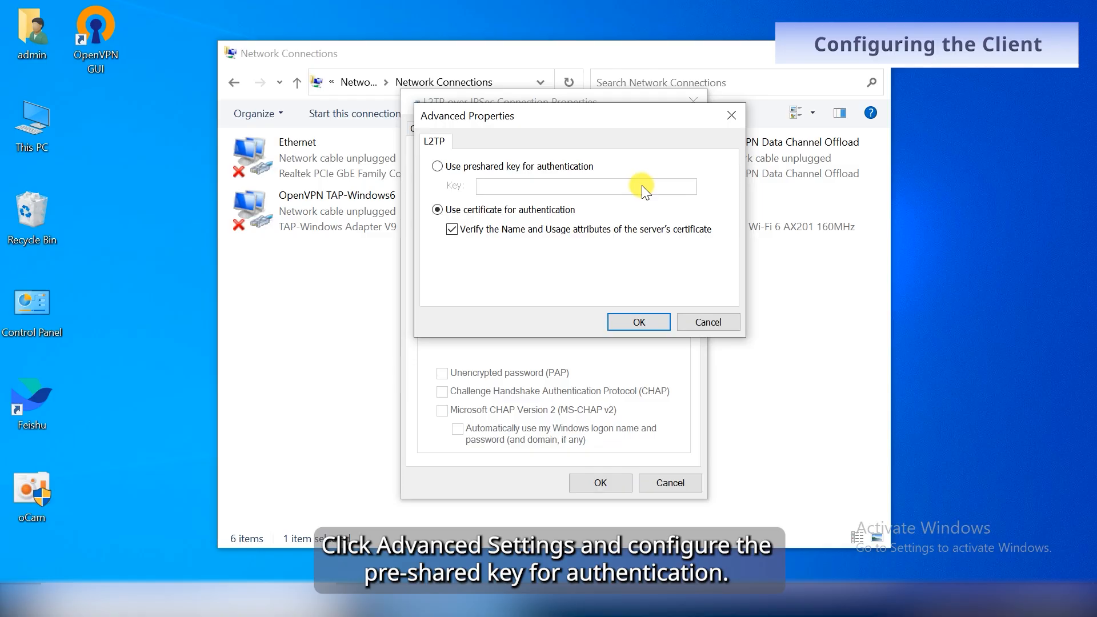
{"action": "left_click", "coordinate": [437, 166]}
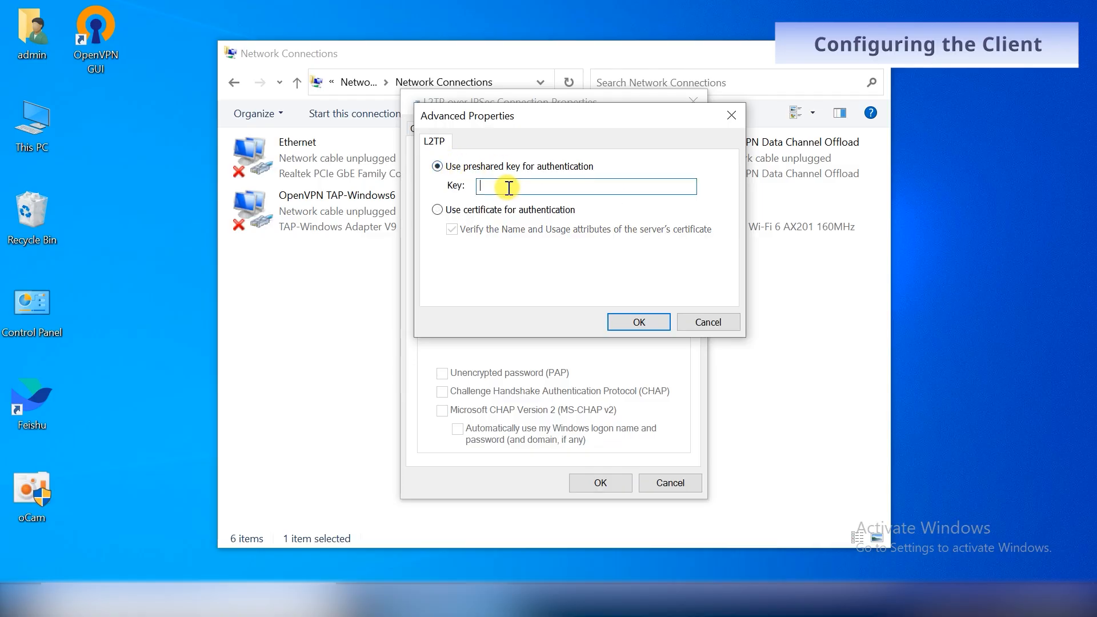
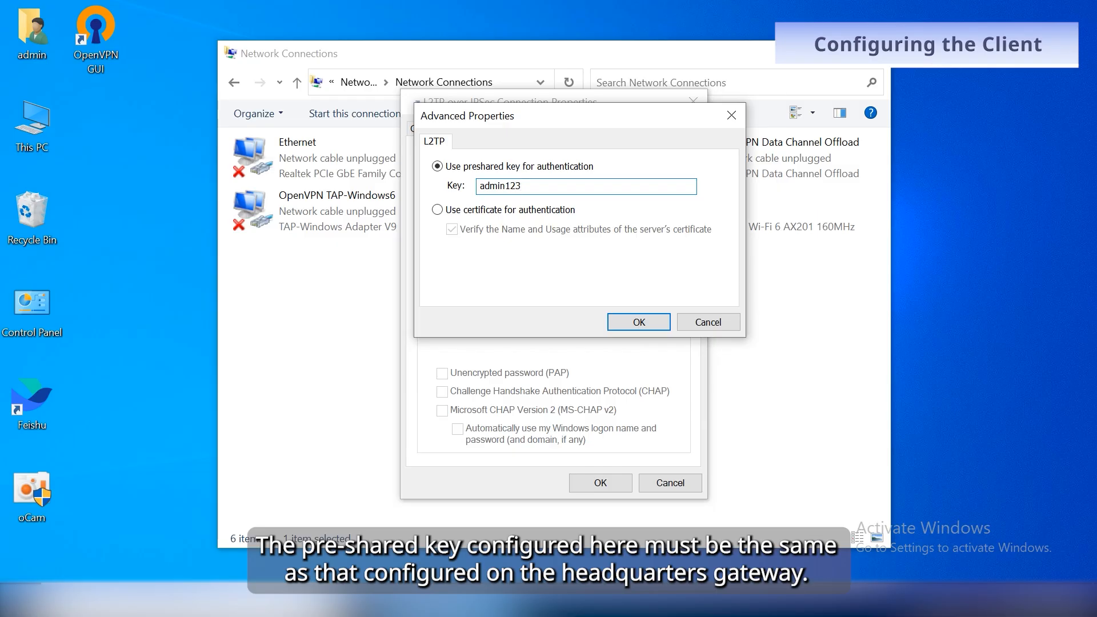
{"action": "left_click", "coordinate": [638, 321]}
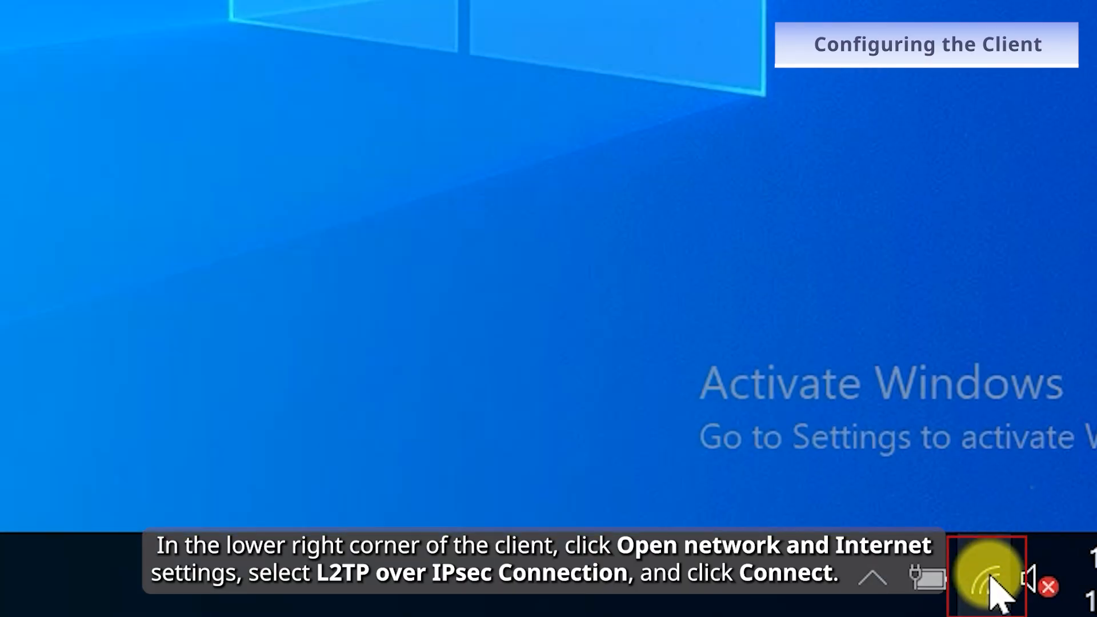
Step: Connect to 'L2TP over IPSec Connection' from the taskbar network list
{"action": "left_click", "coordinate": [984, 575]}
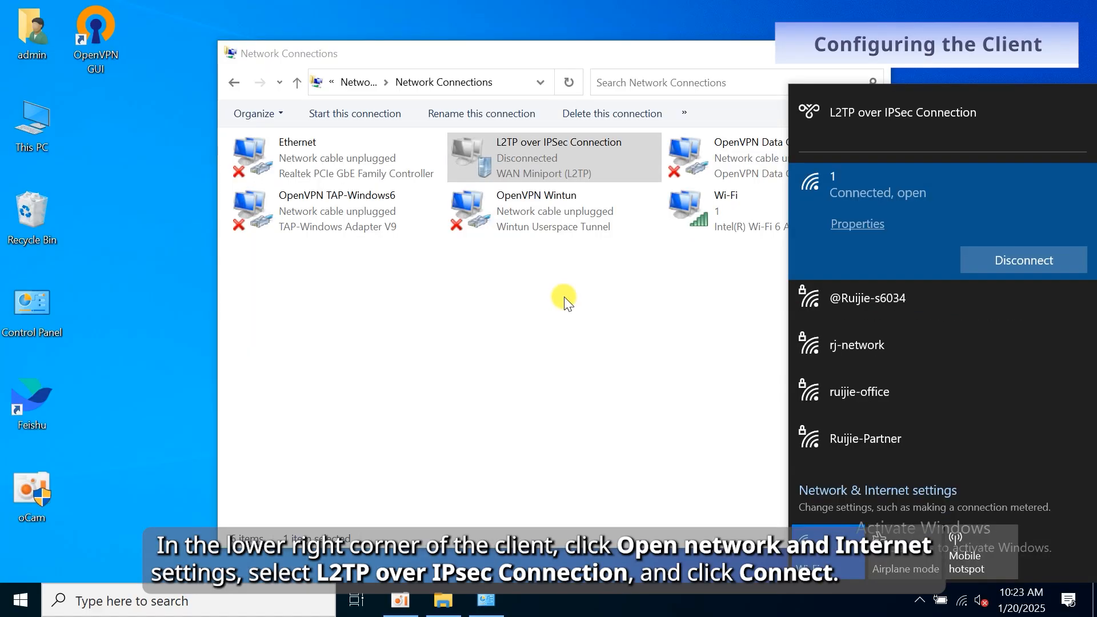
{"action": "left_click", "coordinate": [874, 112]}
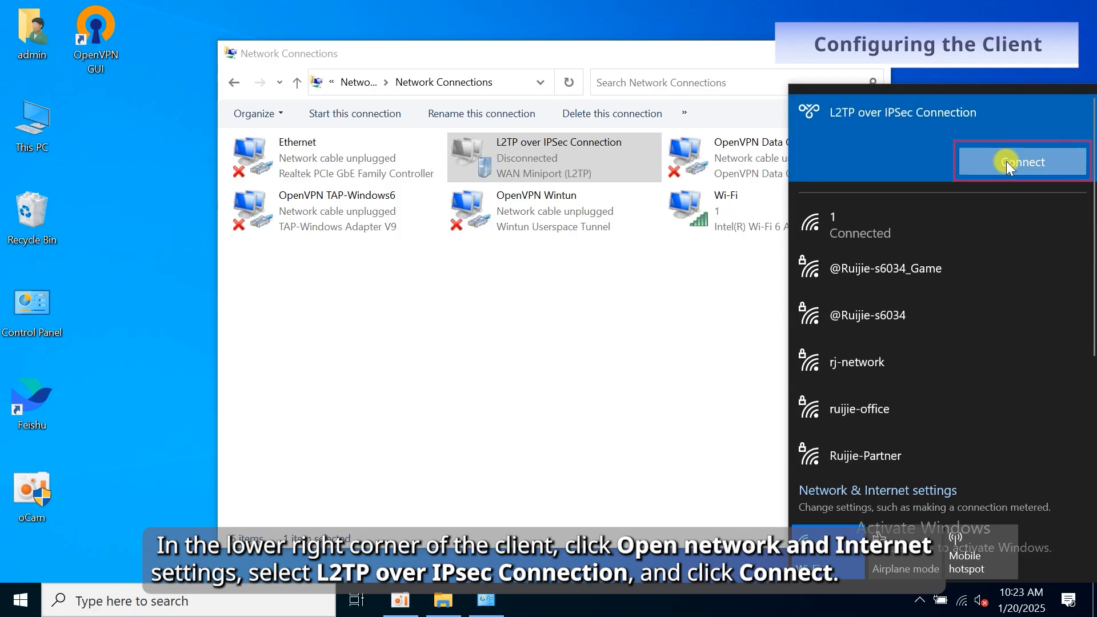
{"action": "left_click", "coordinate": [1021, 162]}
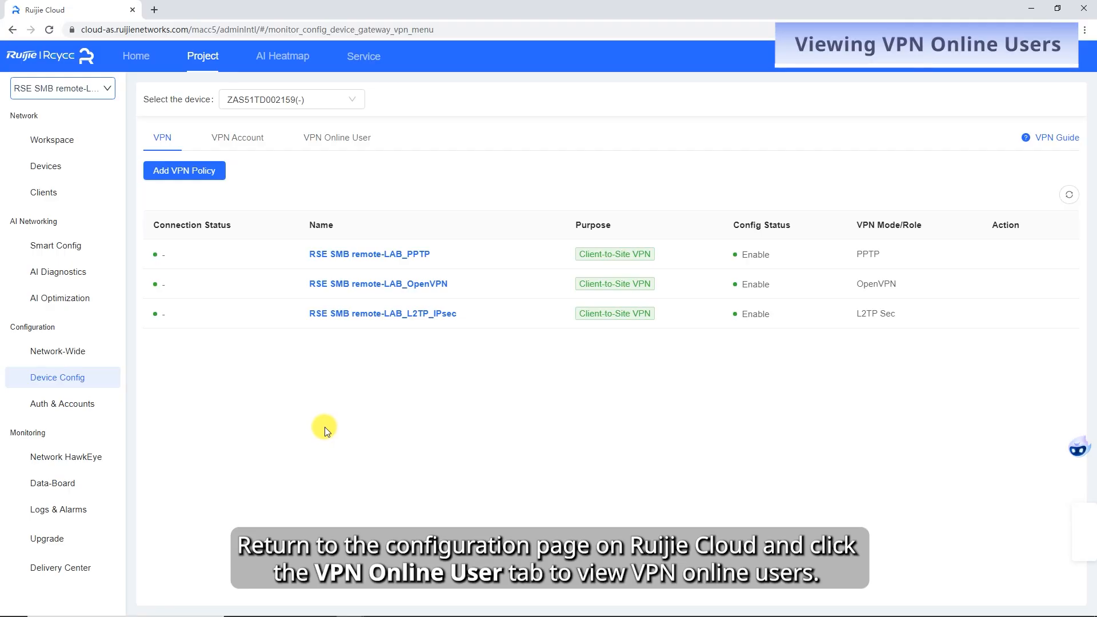
Step: Switch to the VPN Online User tab on the gateway's VPN page
{"action": "left_click", "coordinate": [337, 137]}
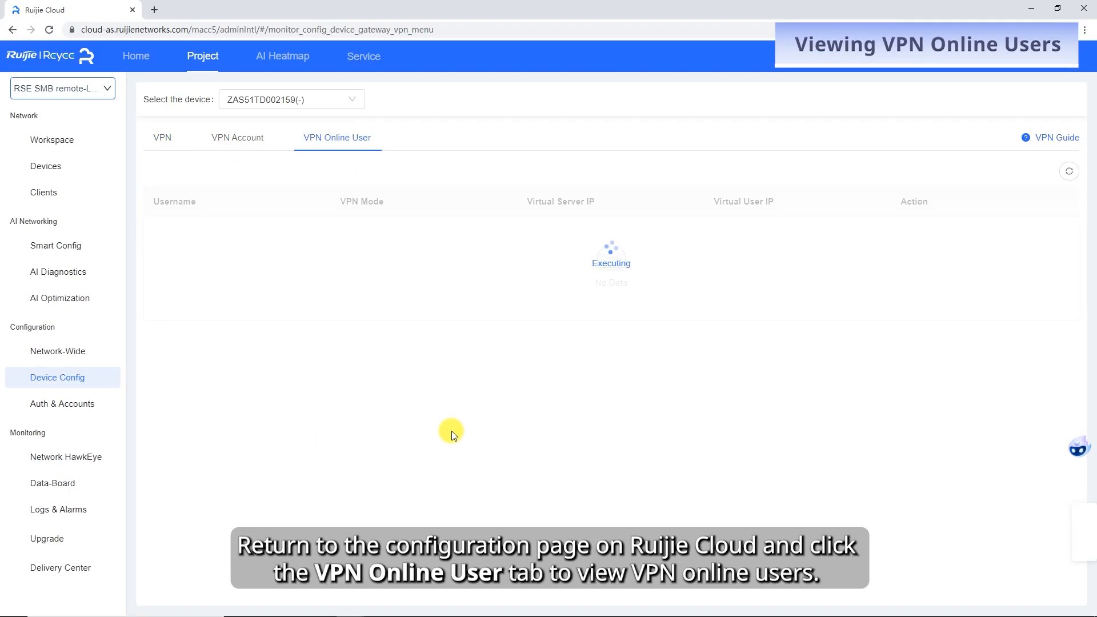